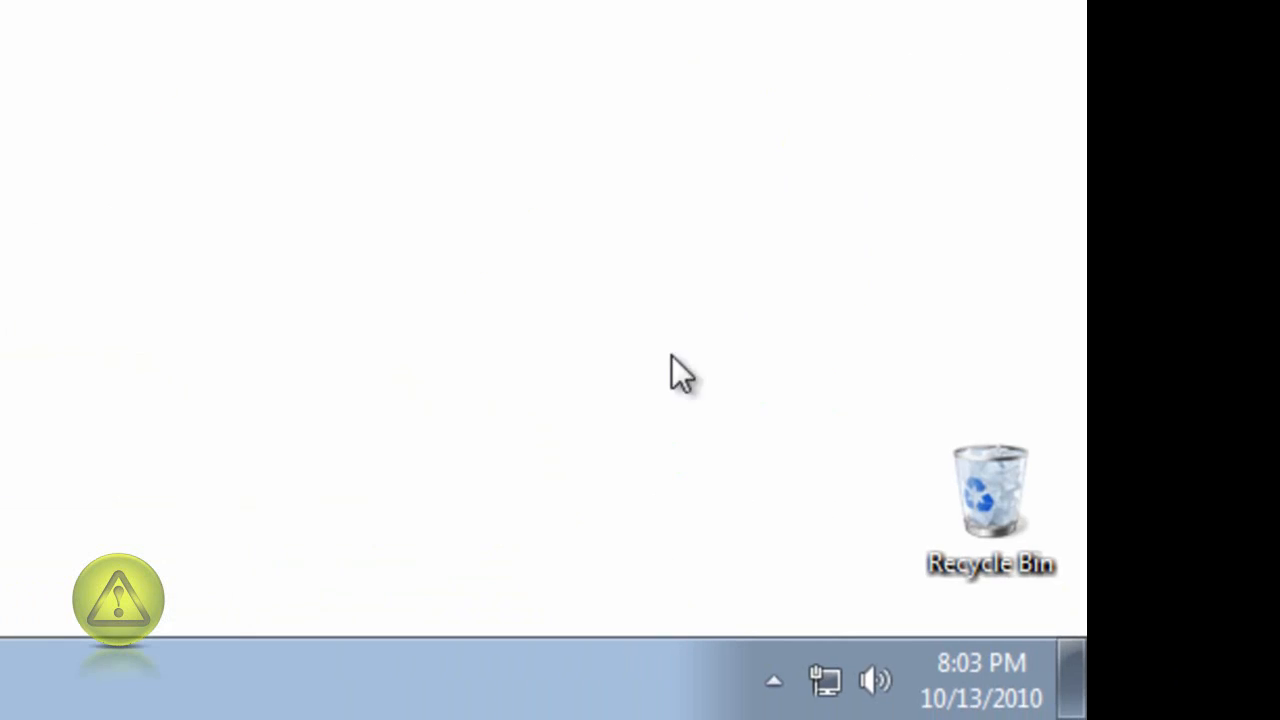
Open the Recycle Bin desktop icon's context menu
{"action": "right_click", "coordinate": [985, 500]}
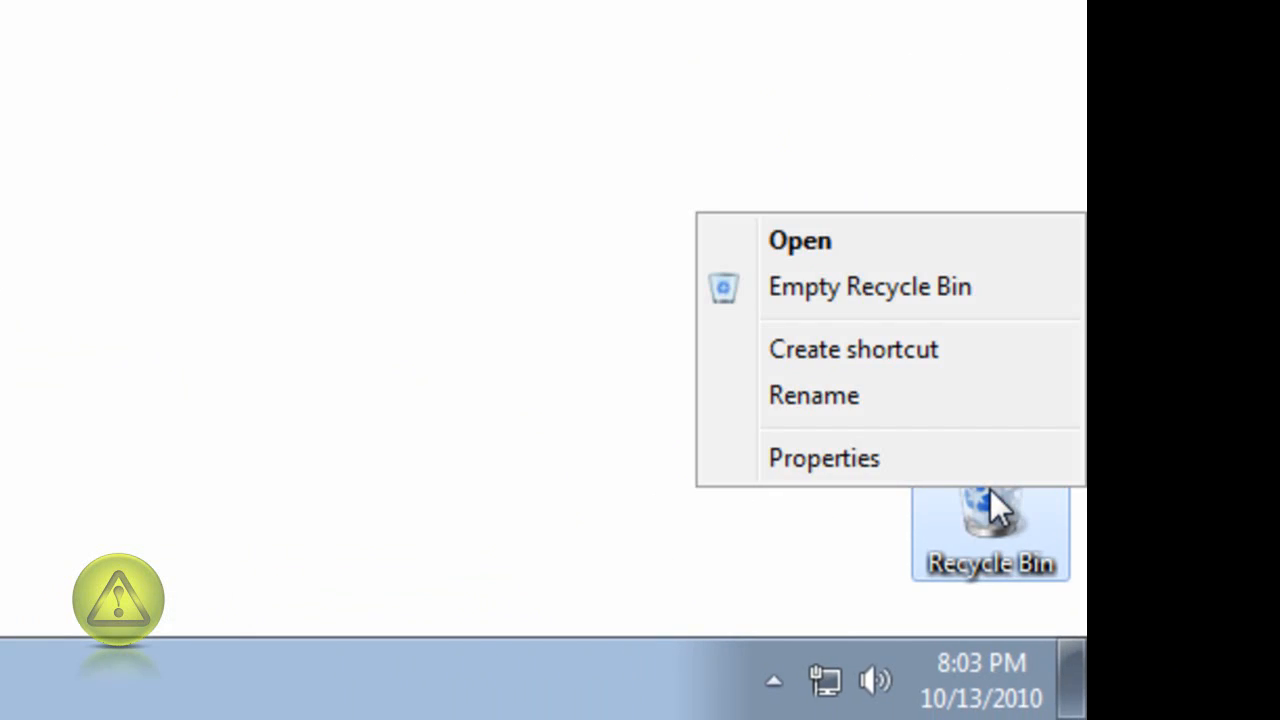
Open Recycle Bin Properties, showing the C: drive's 5099 MB custom maximum size
{"action": "left_click", "coordinate": [821, 458]}
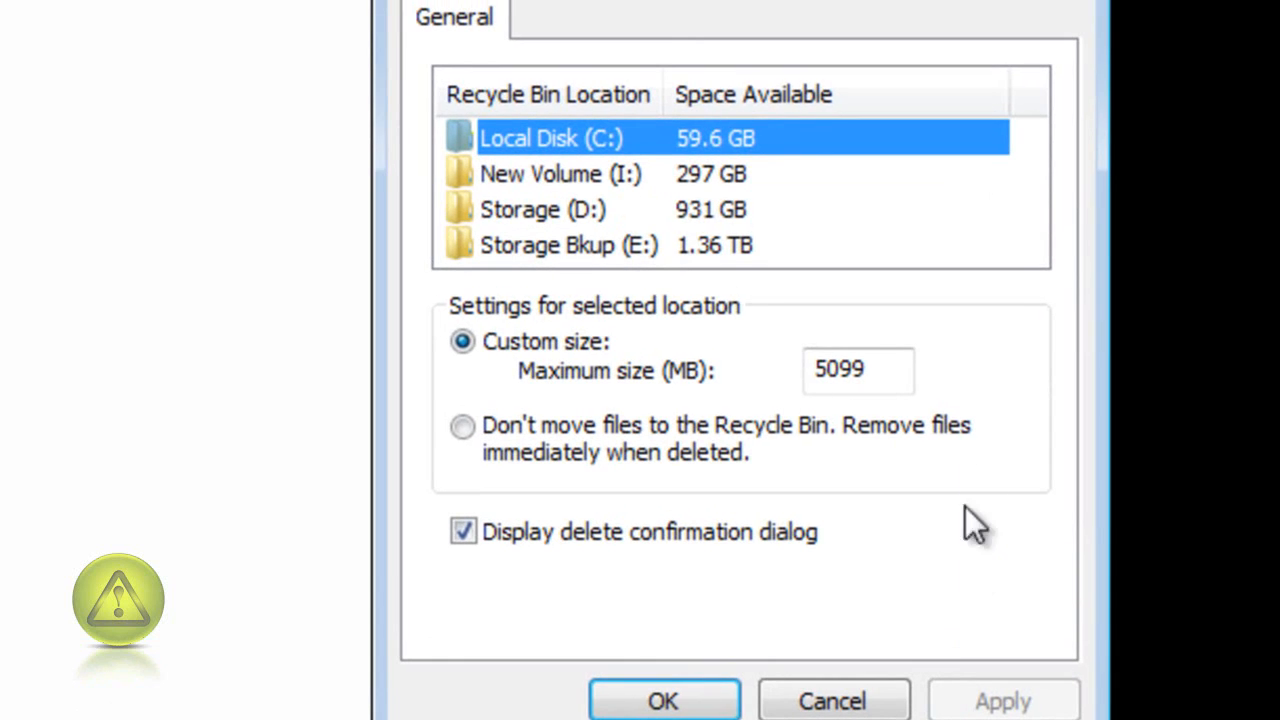
{"action": "mouse_move", "coordinate": [710, 178]}
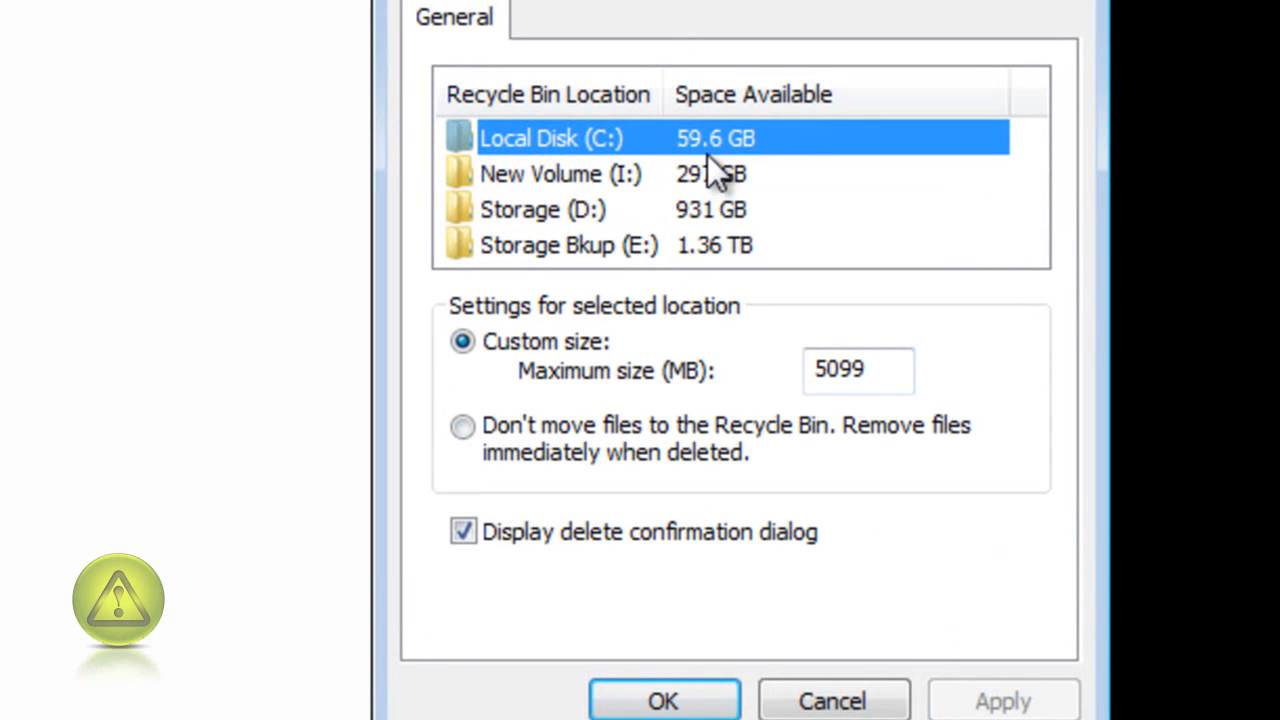
{"action": "mouse_move", "coordinate": [608, 362]}
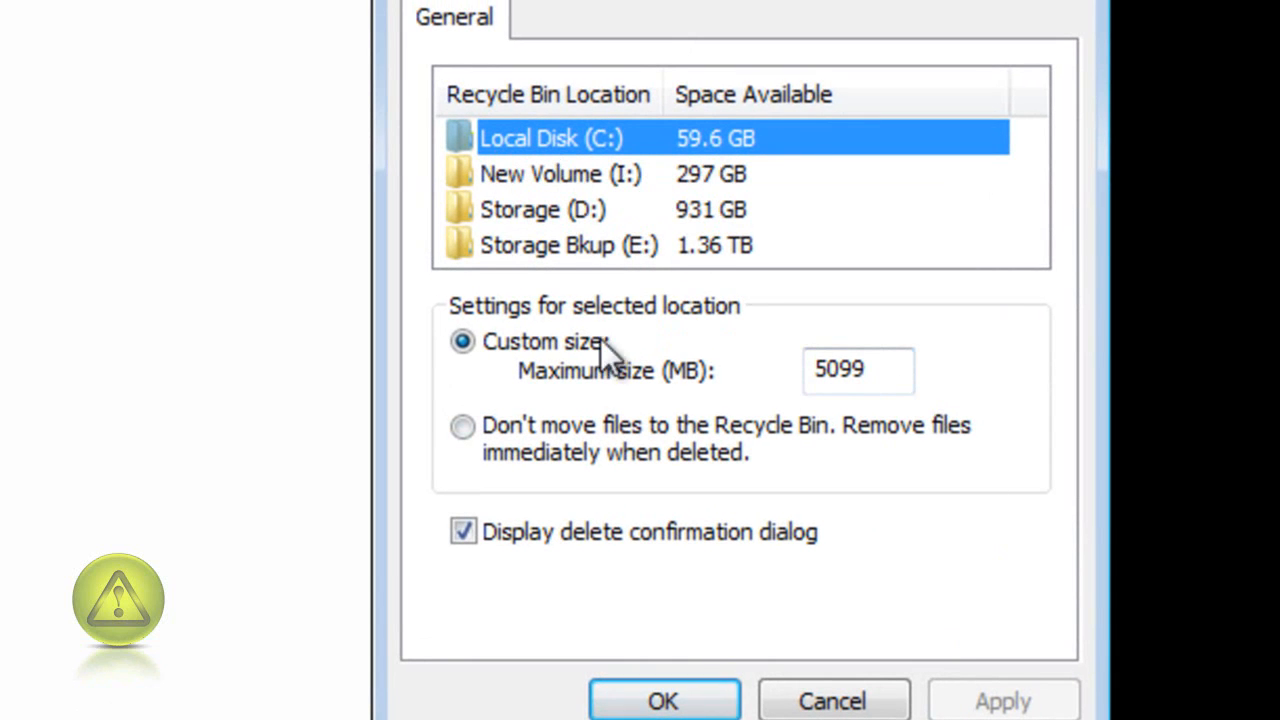
{"action": "mouse_move", "coordinate": [792, 440]}
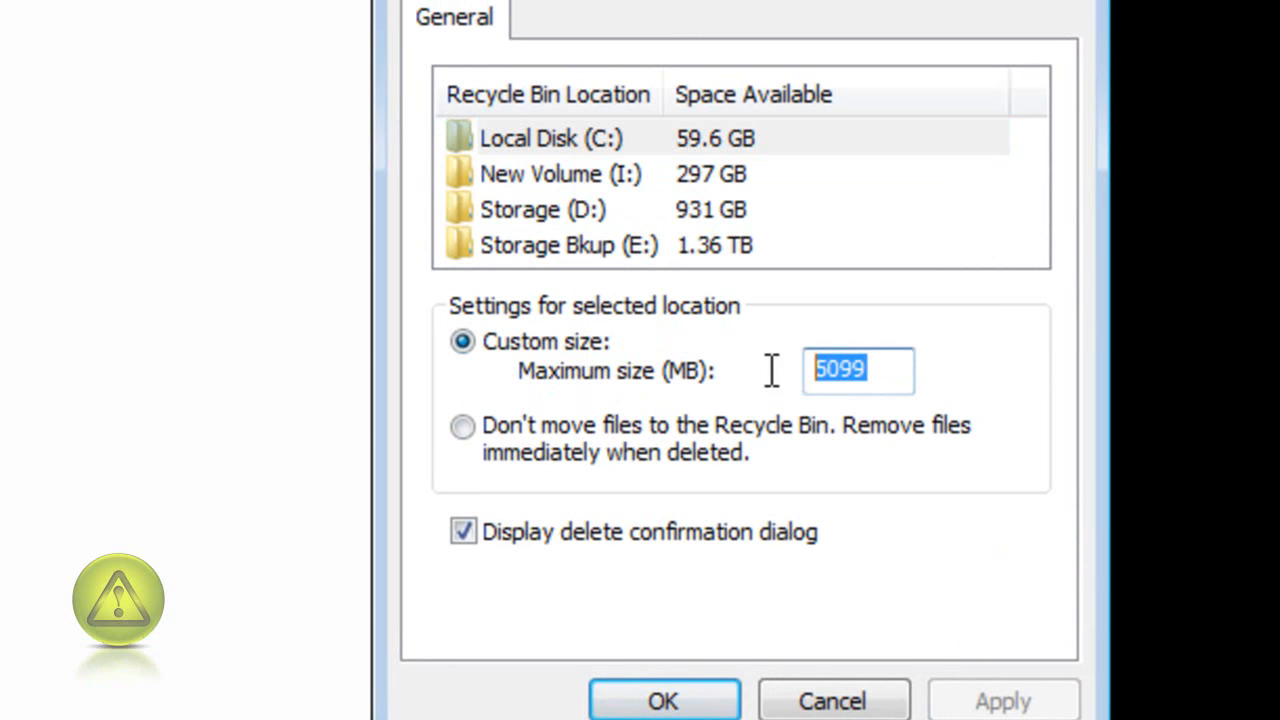
{"action": "mouse_move", "coordinate": [860, 430]}
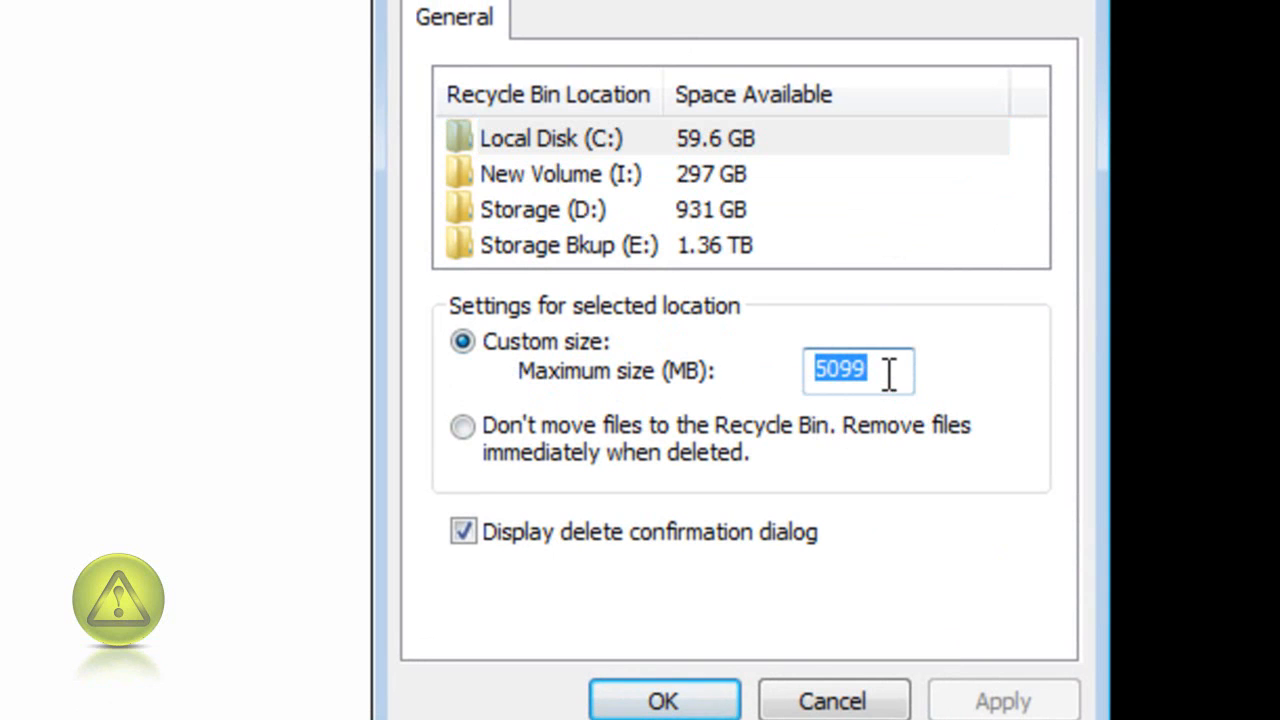
{"action": "mouse_move", "coordinate": [517, 320]}
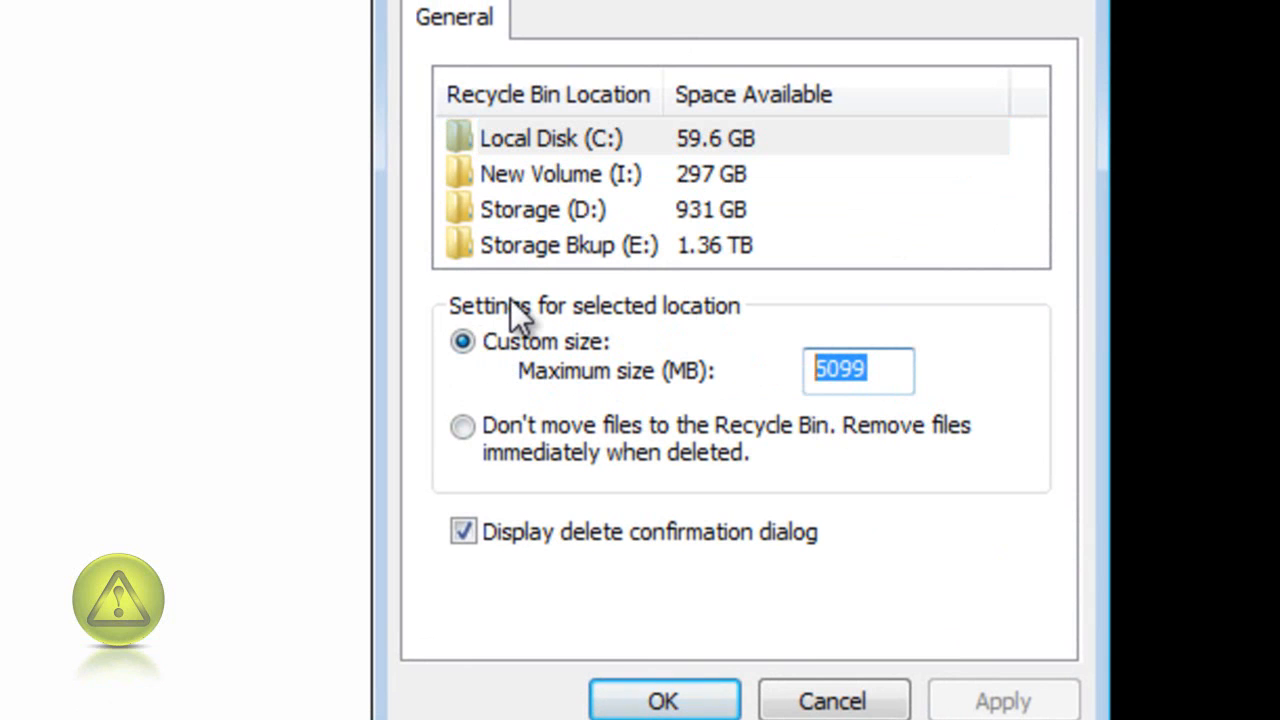
Enter 1000 as the C: drive's Recycle Bin maximum size in MB
{"action": "type", "text": "1"}
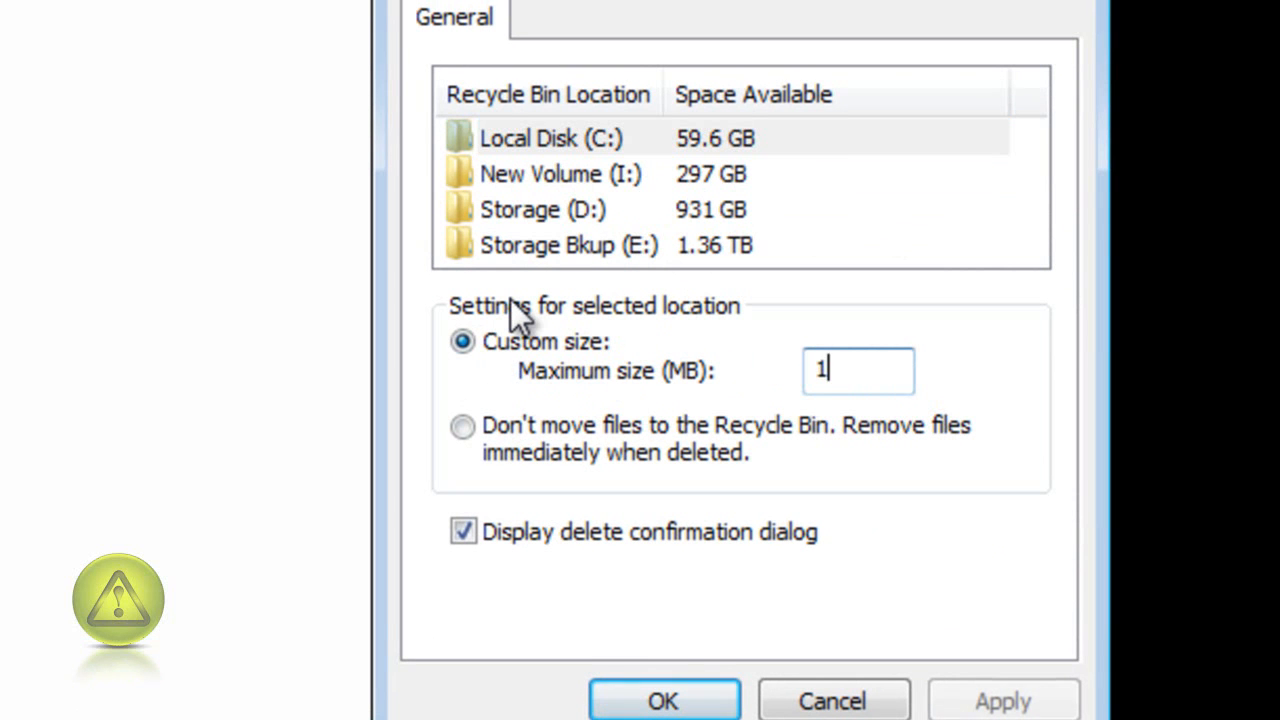
{"action": "type", "text": "000"}
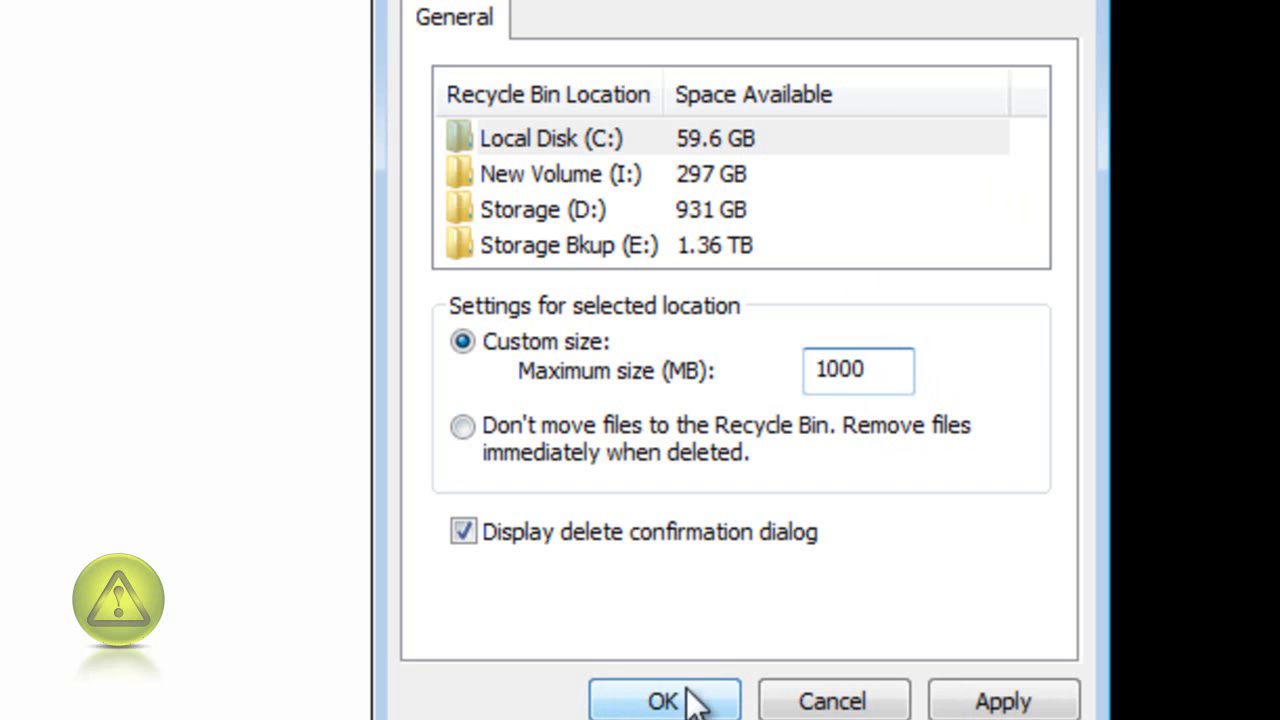
{"action": "mouse_move", "coordinate": [867, 447]}
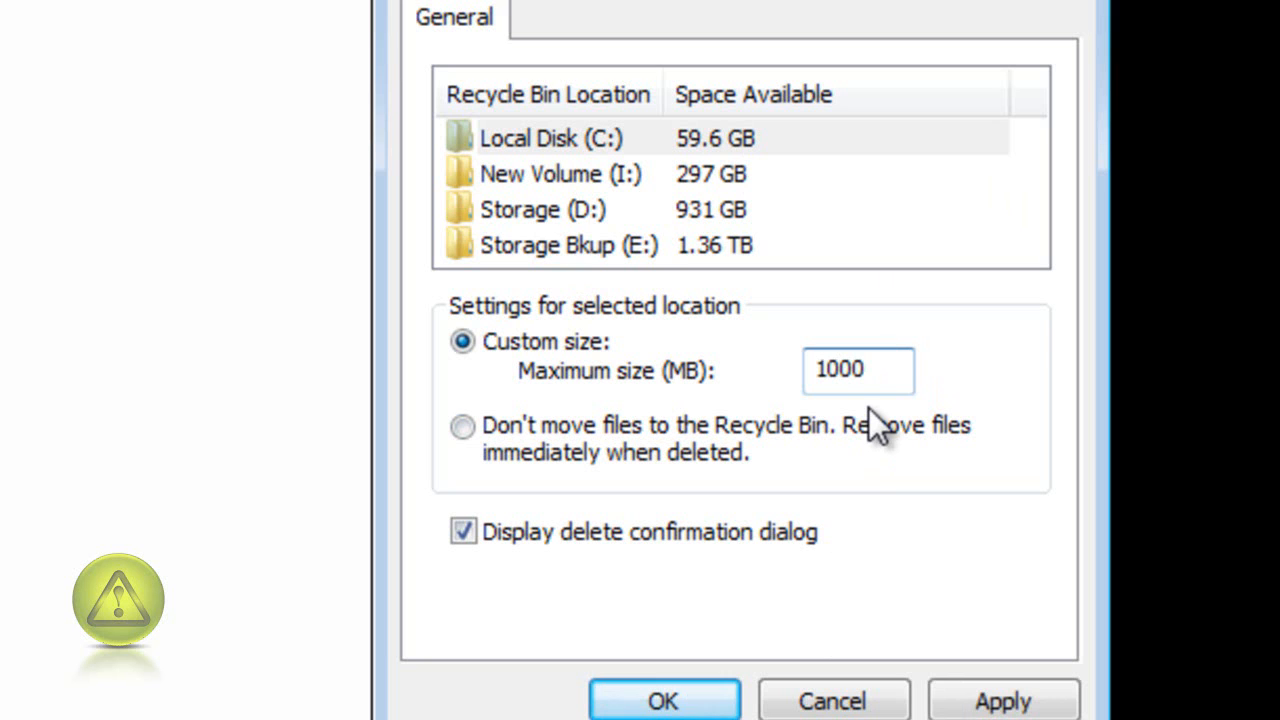
Confirm the 1000 MB limit with OK, closing Recycle Bin Properties
{"action": "left_click", "coordinate": [856, 370]}
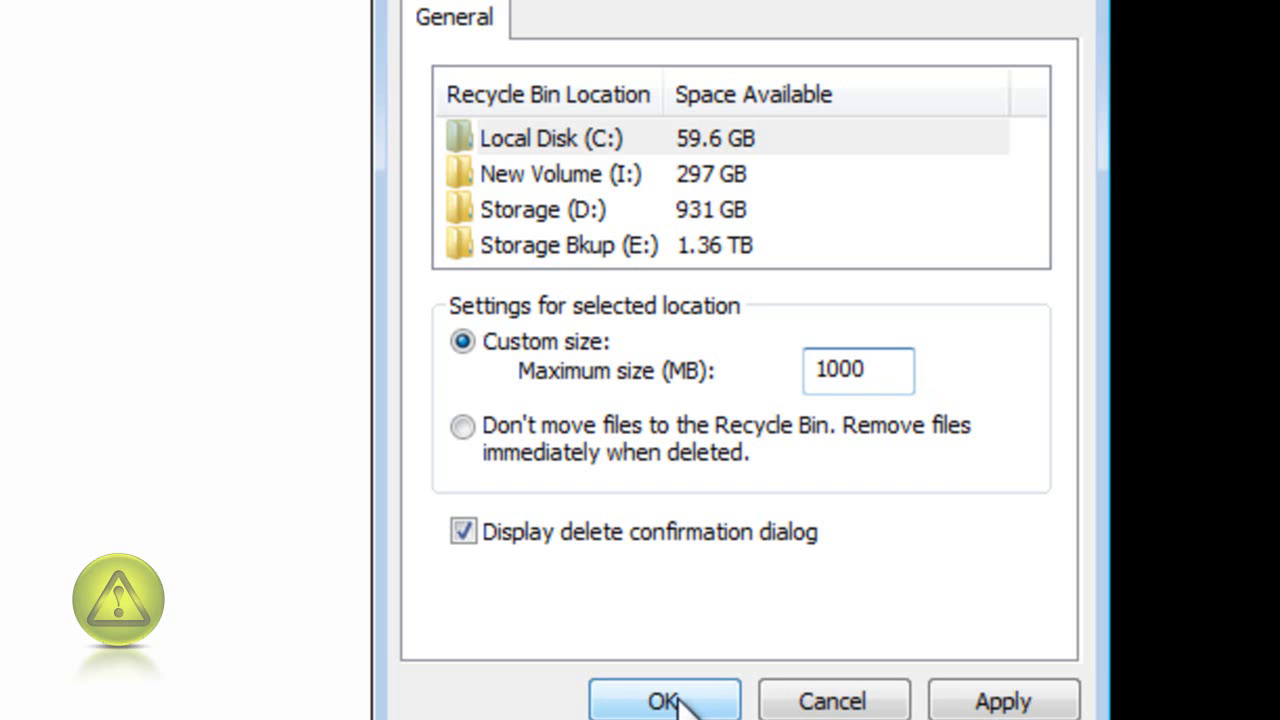
{"action": "left_click", "coordinate": [855, 370]}
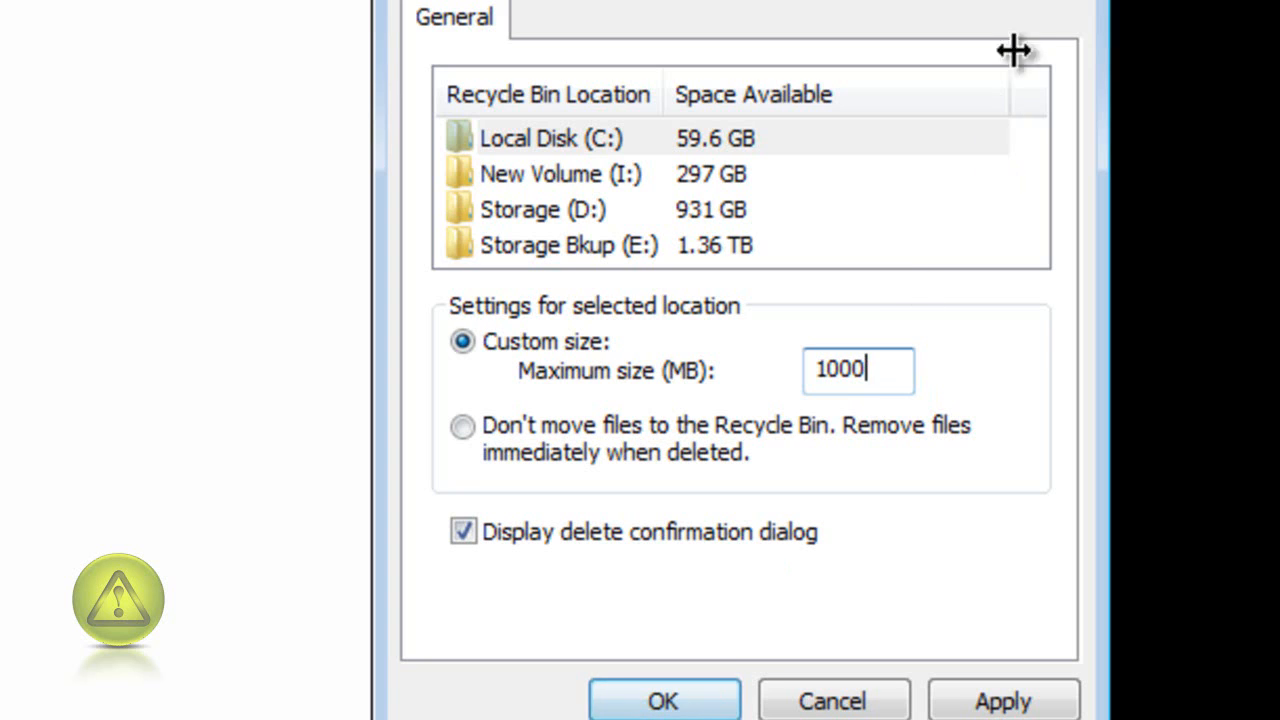
{"action": "left_click", "coordinate": [662, 699]}
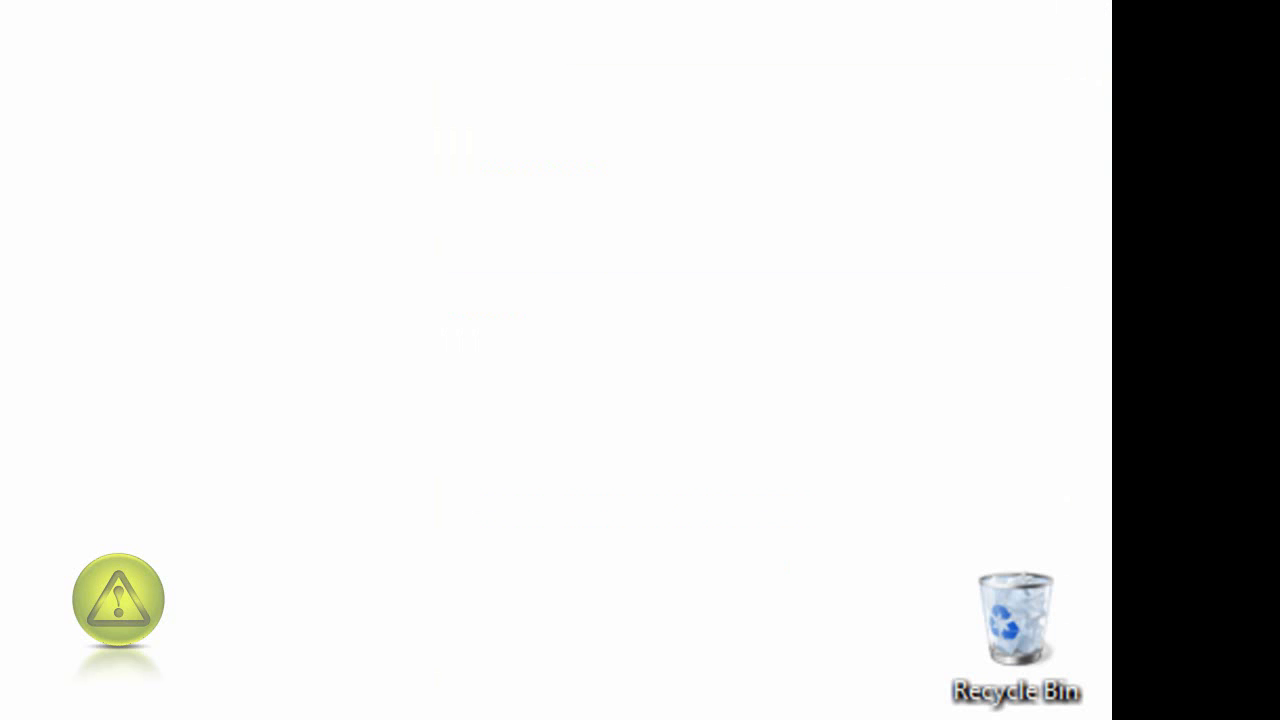